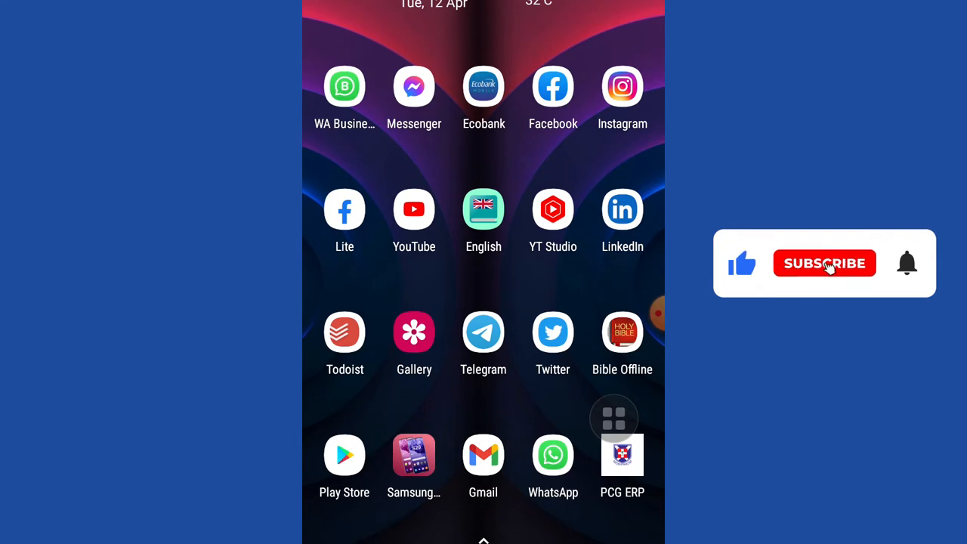
- Launch the Facebook app from the home screen to reach the news feed
left_click(823, 263)
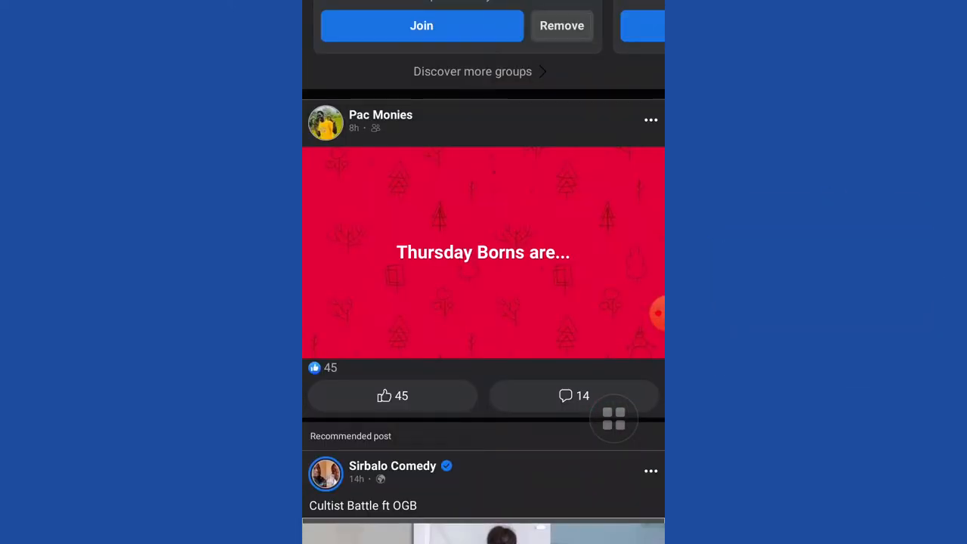
- Reach Settings & privacy through Facebook's main menu
scroll("down", 3)
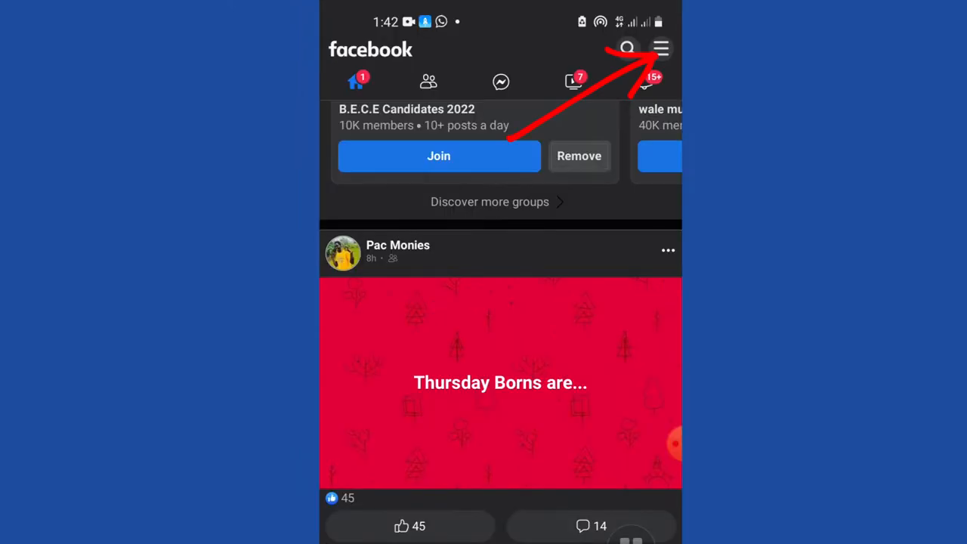
left_click(660, 48)
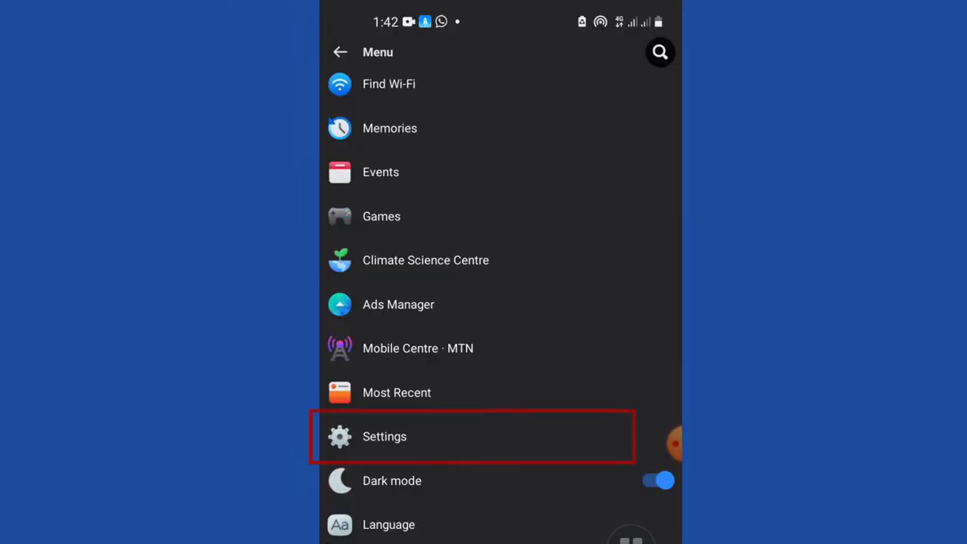
left_click(384, 435)
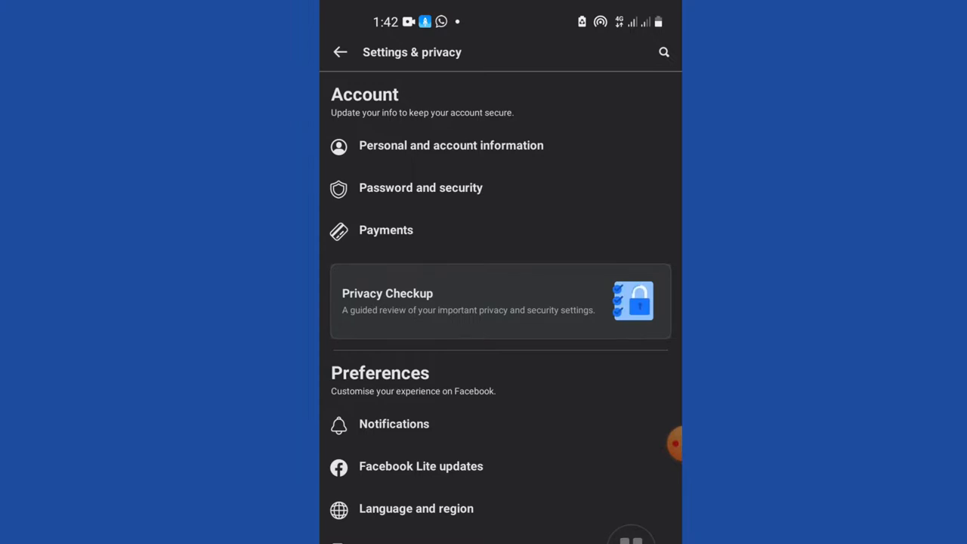
- Start Privacy Checkup and begin the 'Who can see what you share' review
left_click(500, 301)
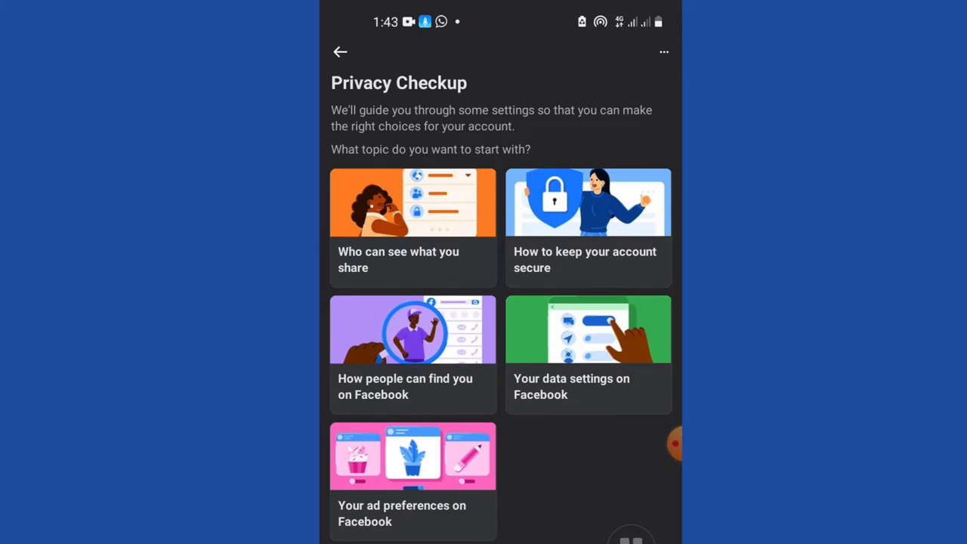
left_click(412, 226)
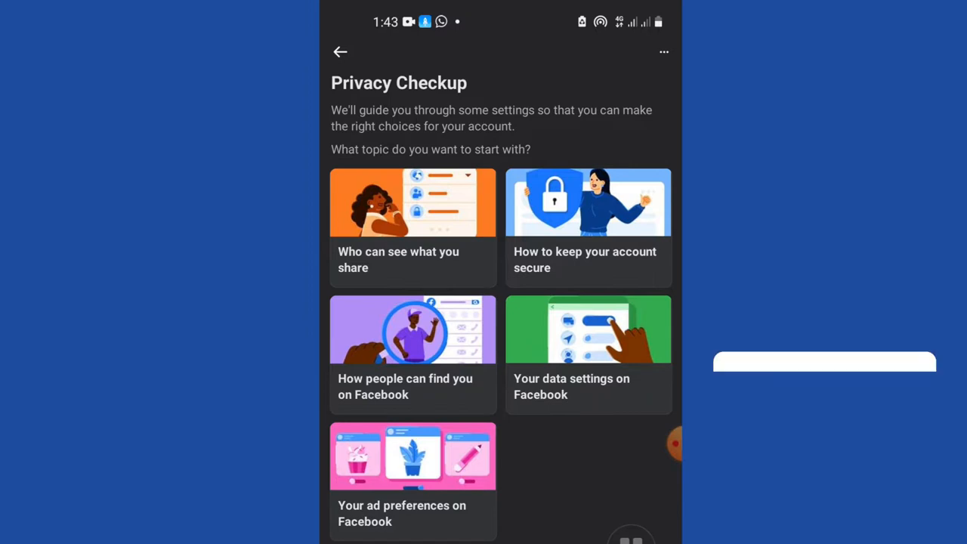
left_click(413, 226)
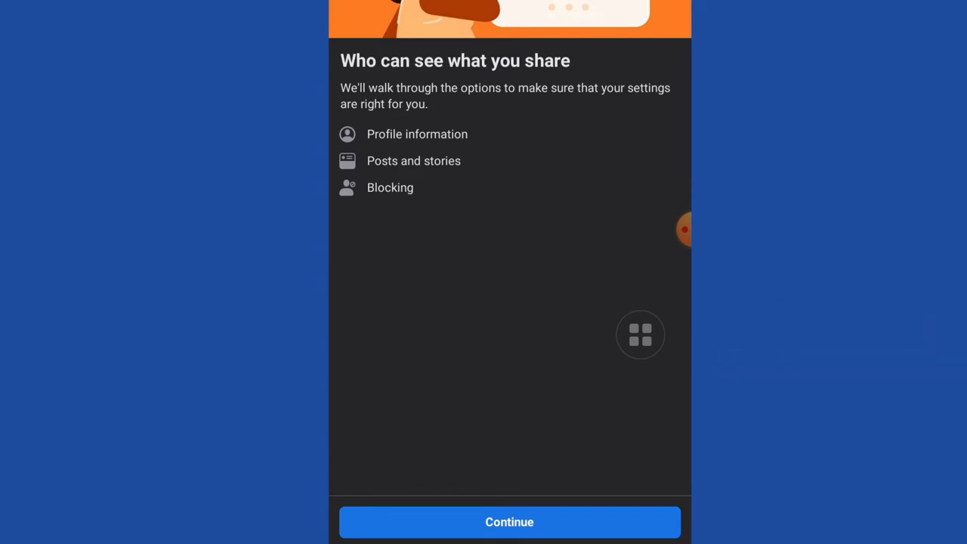
- Continue into the Profile information step with phone, email, birthday and home town audiences
left_click(509, 521)
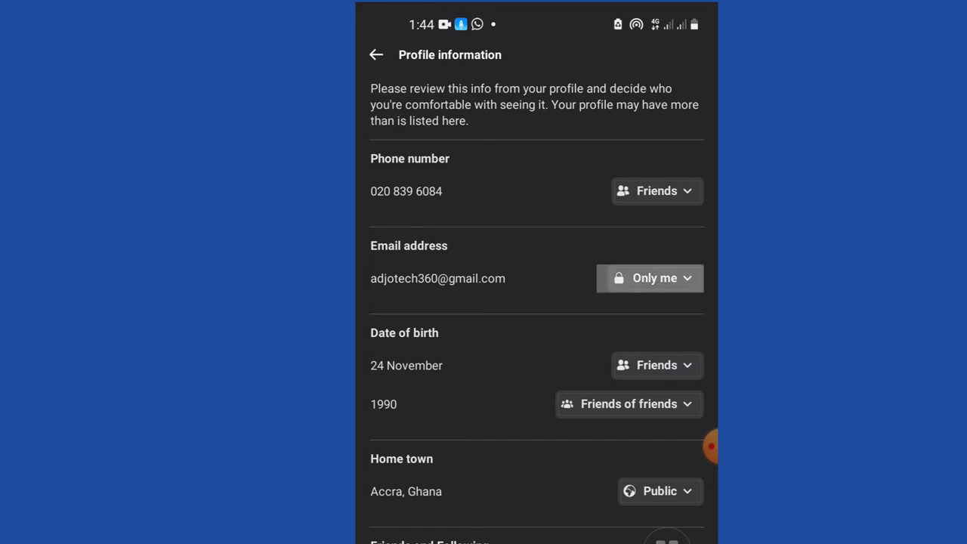
- Set email and home town to Friends and birth year to Only me
left_click(650, 278)
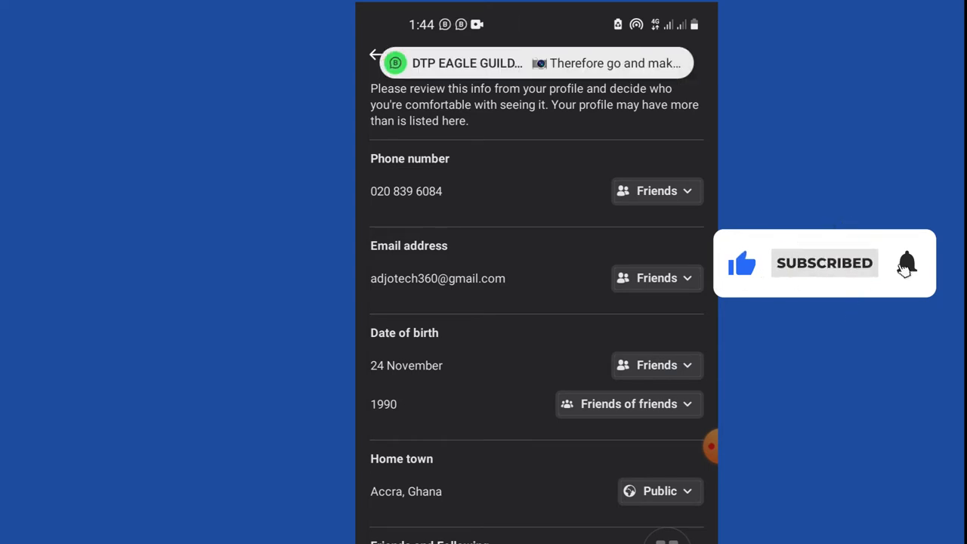
left_click(628, 403)
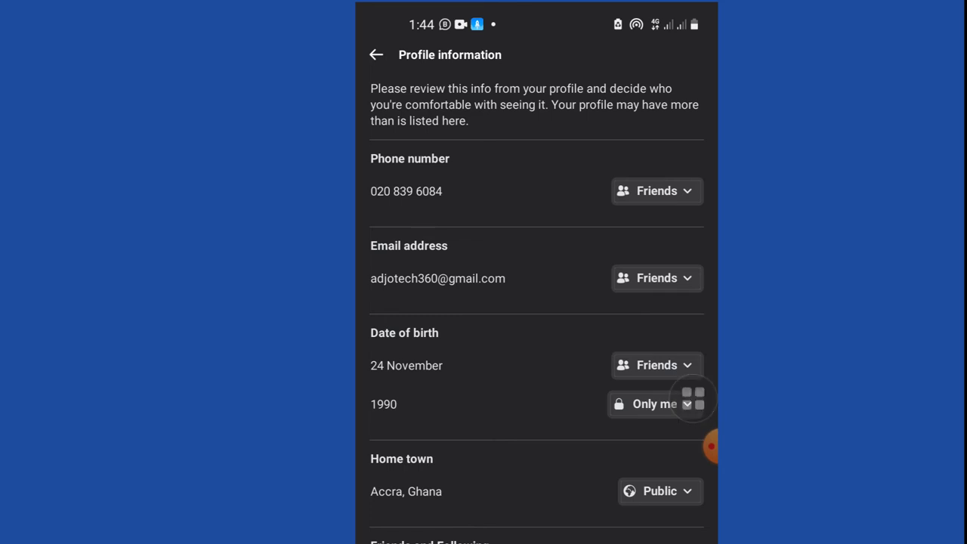
left_click(655, 491)
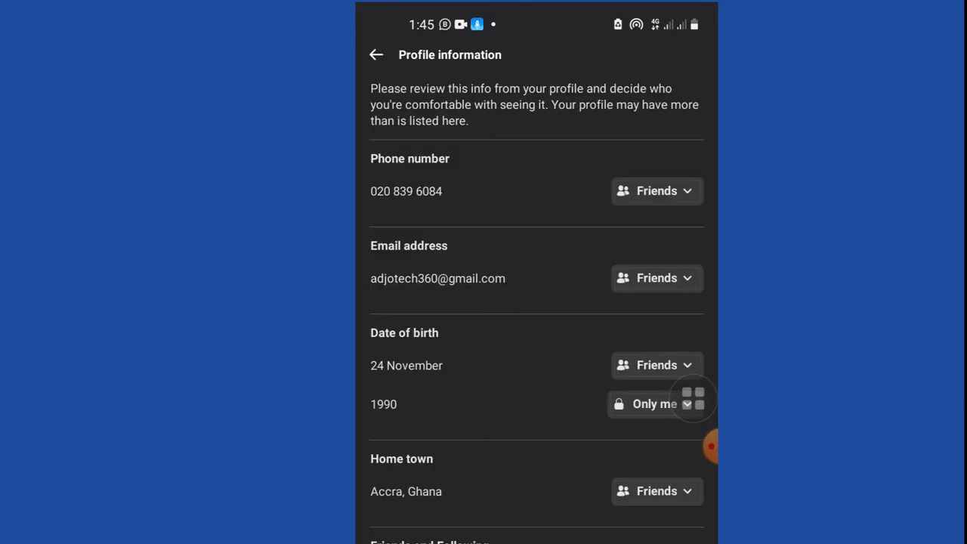
- Set the friends list to Friends and choose an audience for people and Pages you follow
scroll("down", 3)
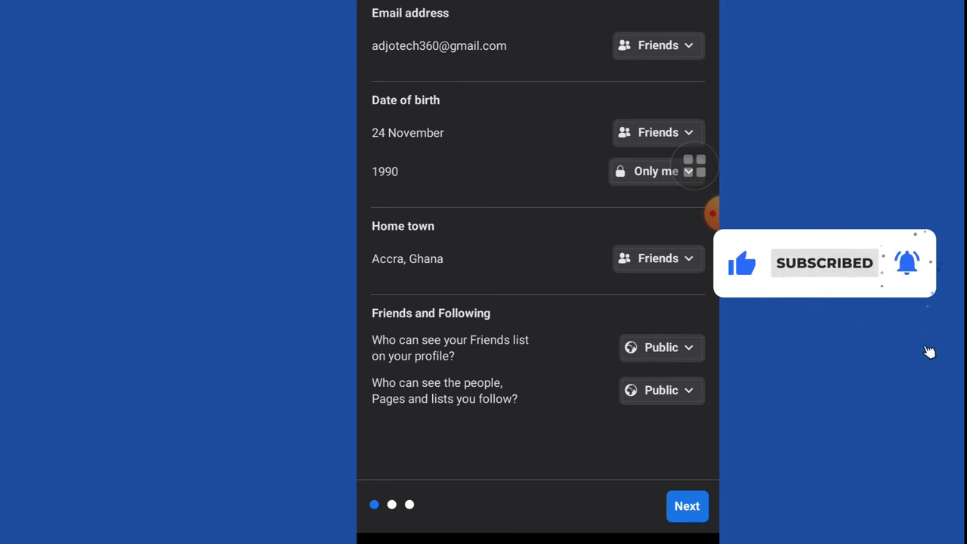
left_click(661, 348)
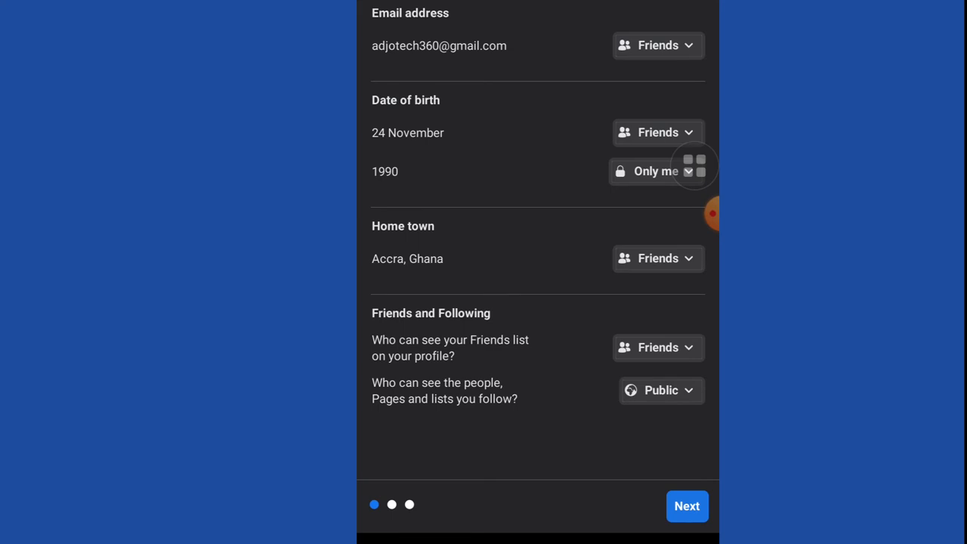
left_click(652, 170)
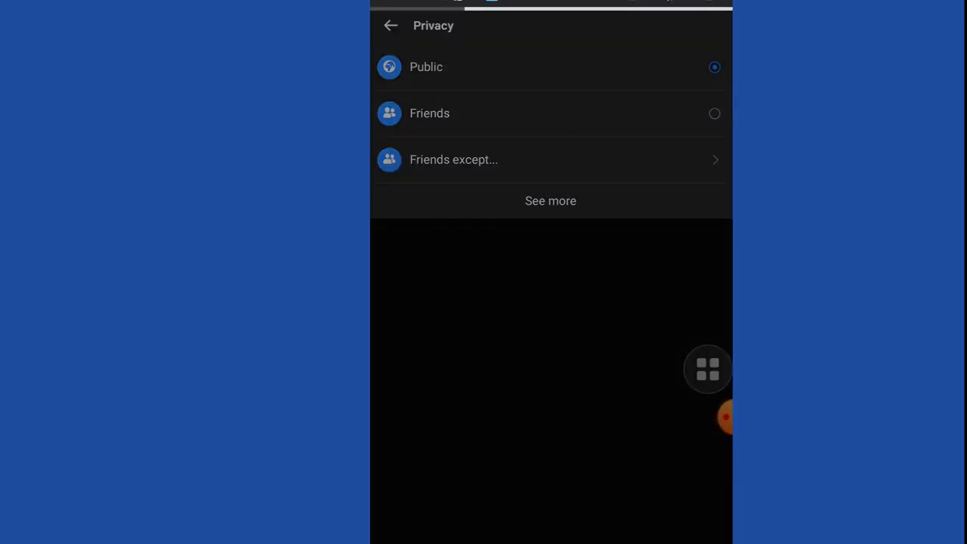
left_click(389, 25)
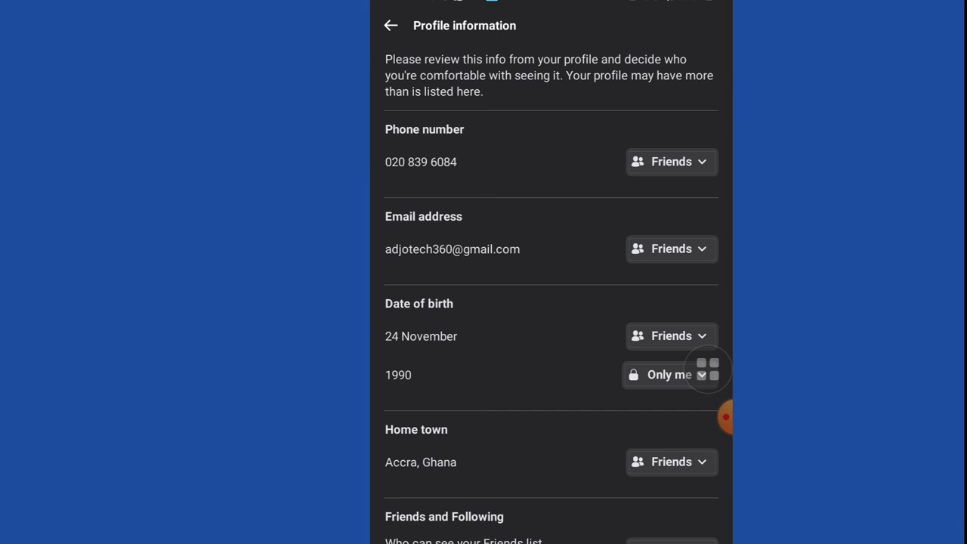
scroll("down", 3)
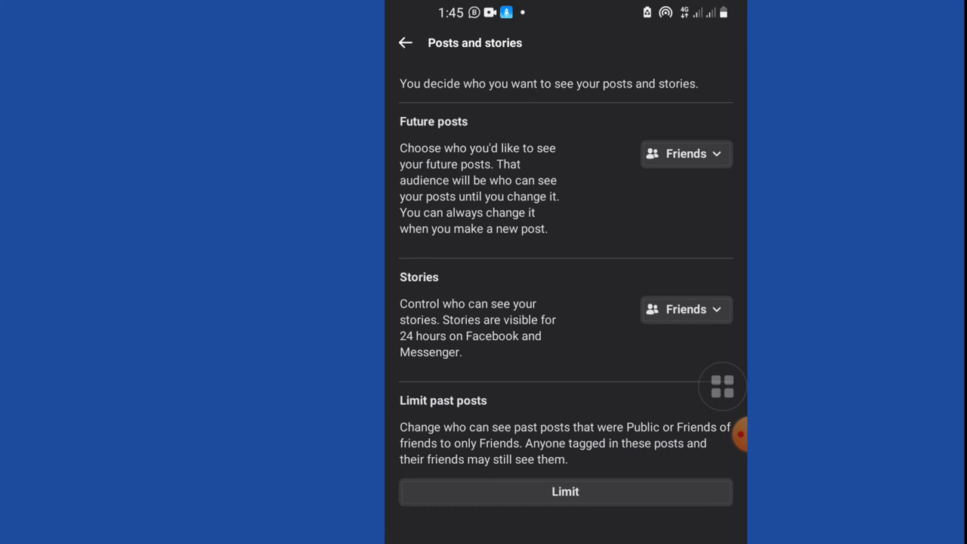
- Set future posts and stories to the Friends audience from the expanded options
left_click(684, 154)
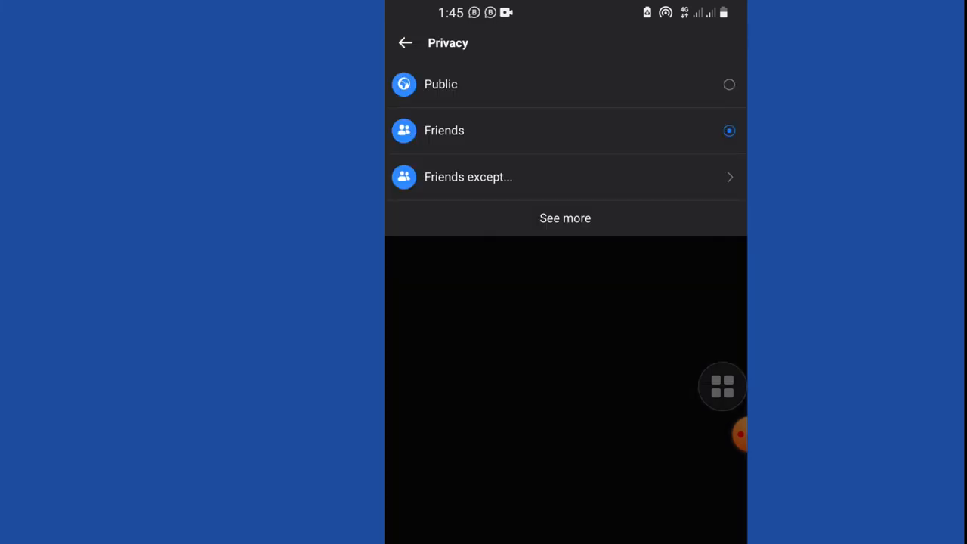
left_click(565, 218)
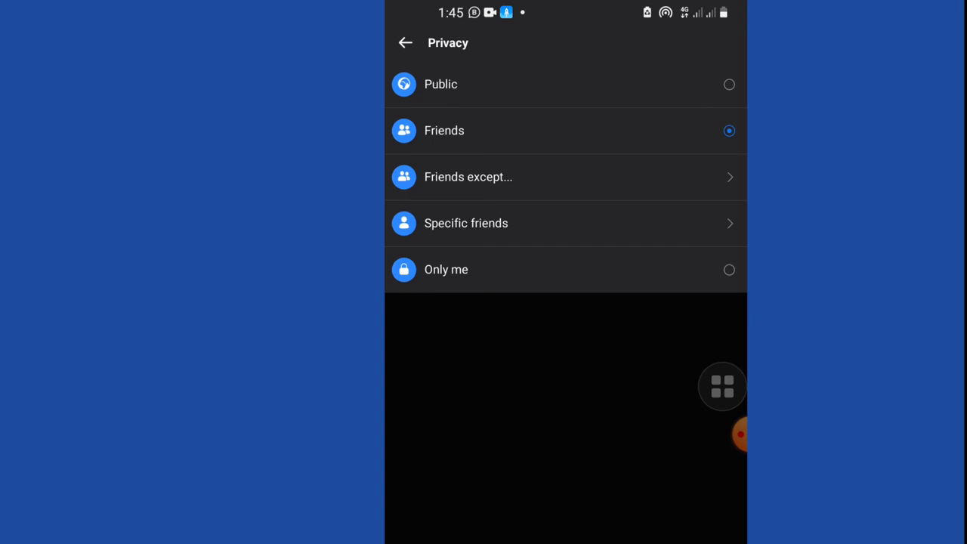
left_click(404, 42)
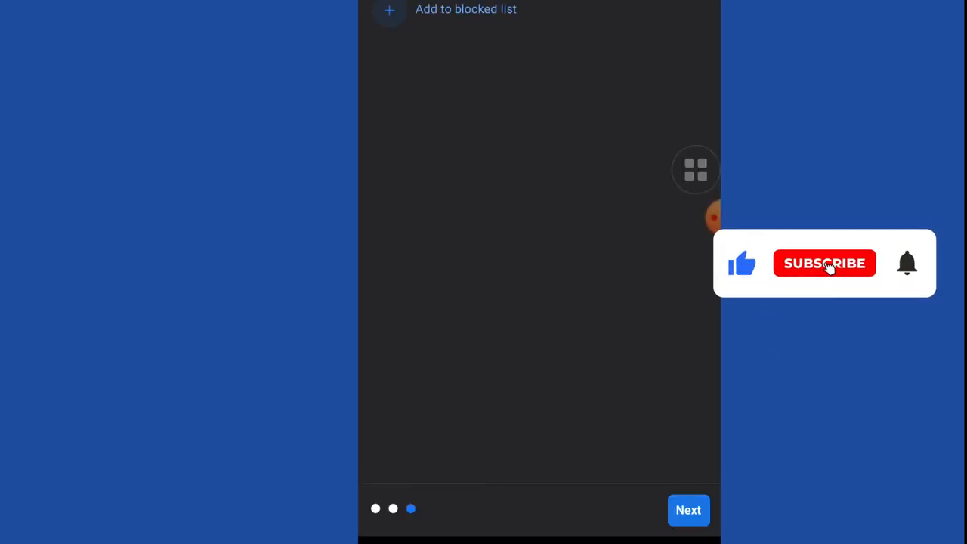
- Advance to the Blocking step where people can be added to the blocked list
left_click(824, 263)
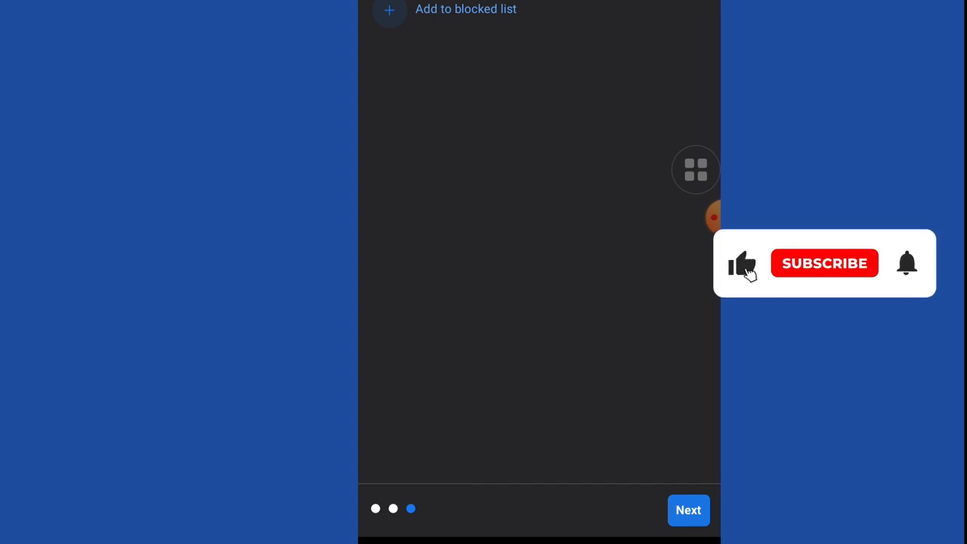
left_click(824, 263)
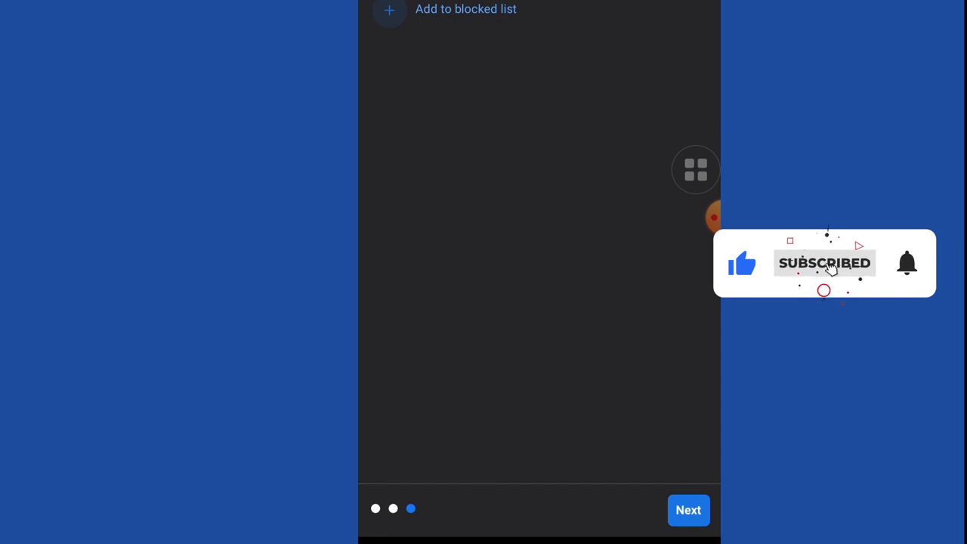